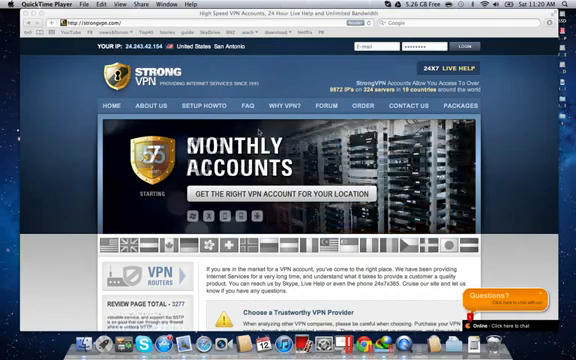
scroll(down, 3)
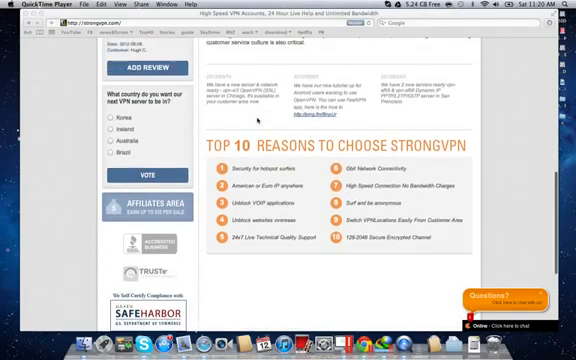
scroll(up, 3)
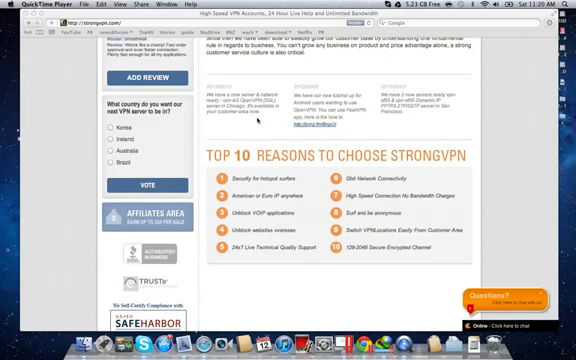
scroll(up, 3)
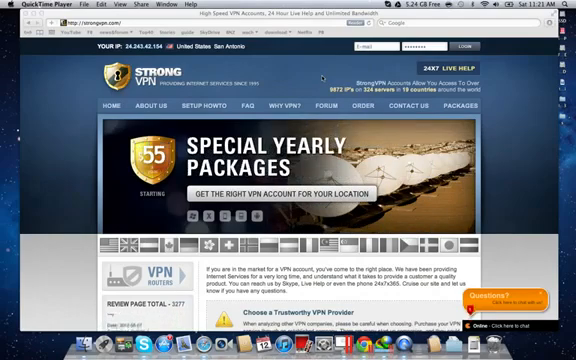
scroll(down, 3)
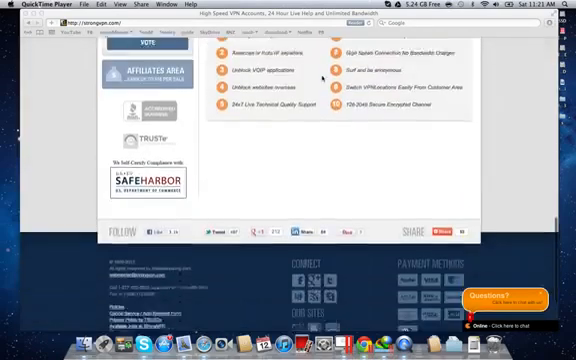